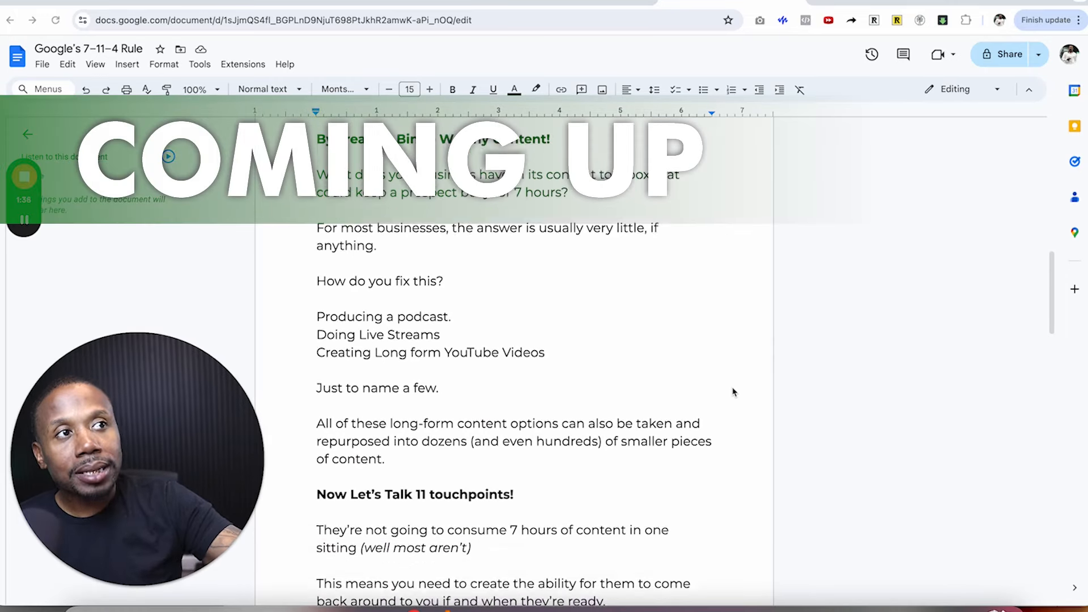
# Bullet the podcast, live streams and long-form YouTube lines, then return to the title graphic.
pyautogui.scroll(-3)
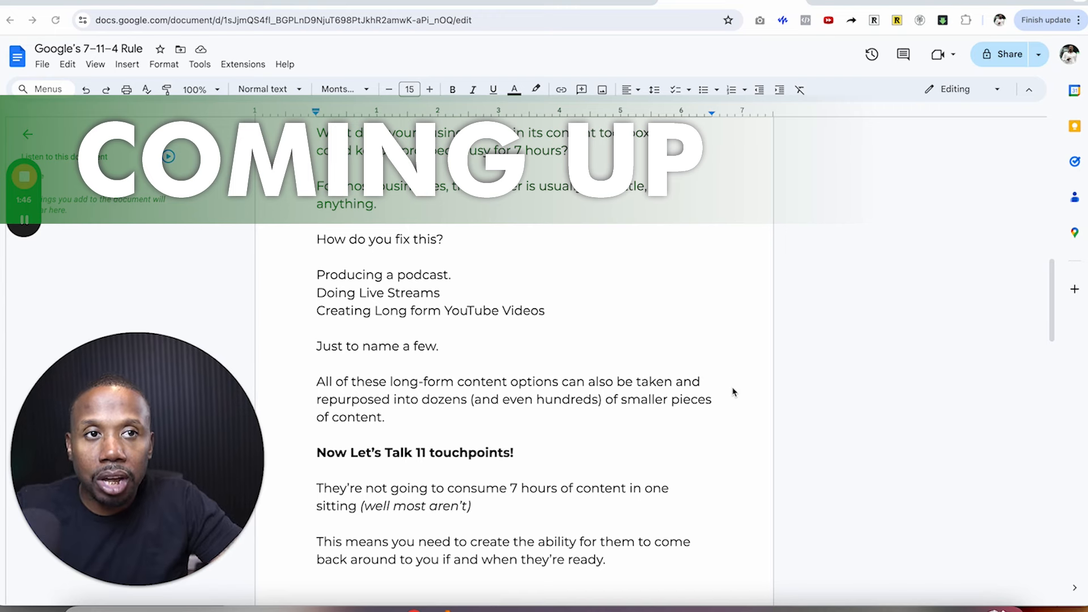
pyautogui.click(703, 89)
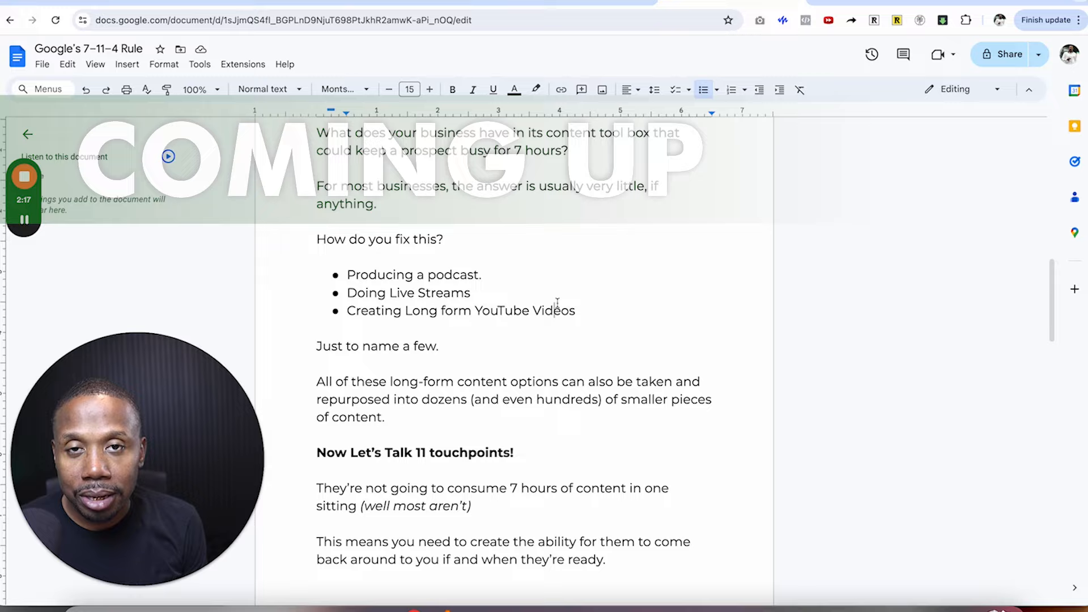
pyautogui.scroll(3)
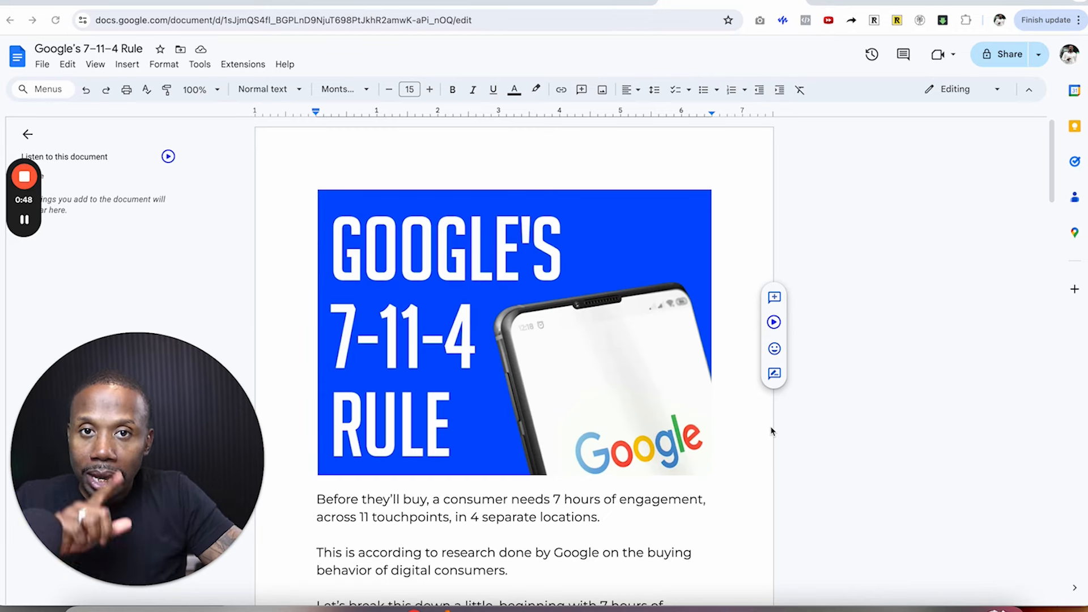
# Scroll through the 7-hours-of-engagement intro down to 'By creating Binge Worthy Content!'.
pyautogui.scroll(-3)
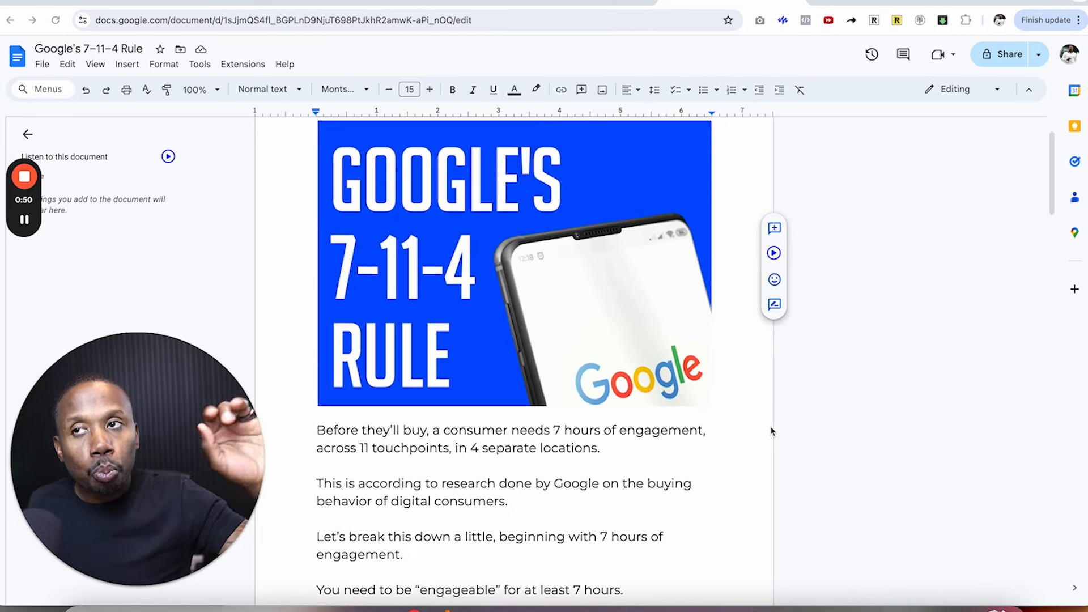
pyautogui.scroll(-3)
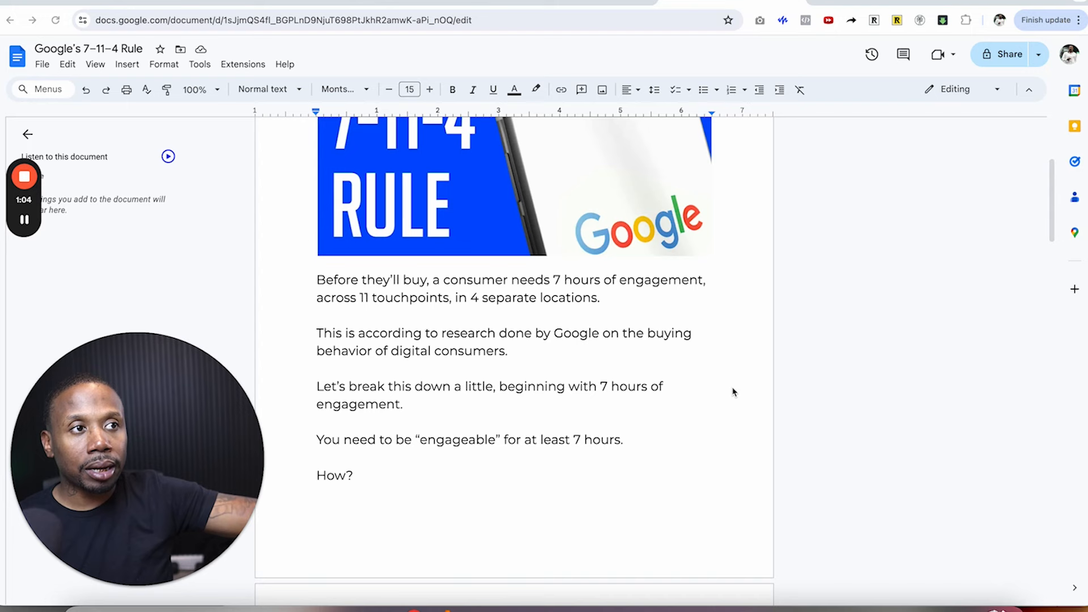
pyautogui.scroll(-3)
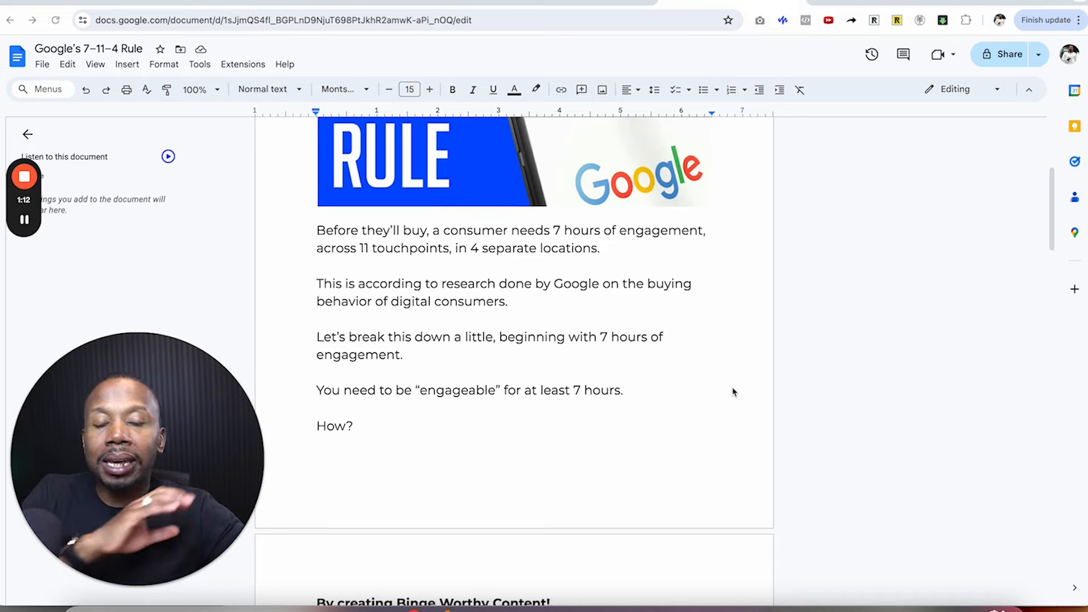
pyautogui.scroll(-3)
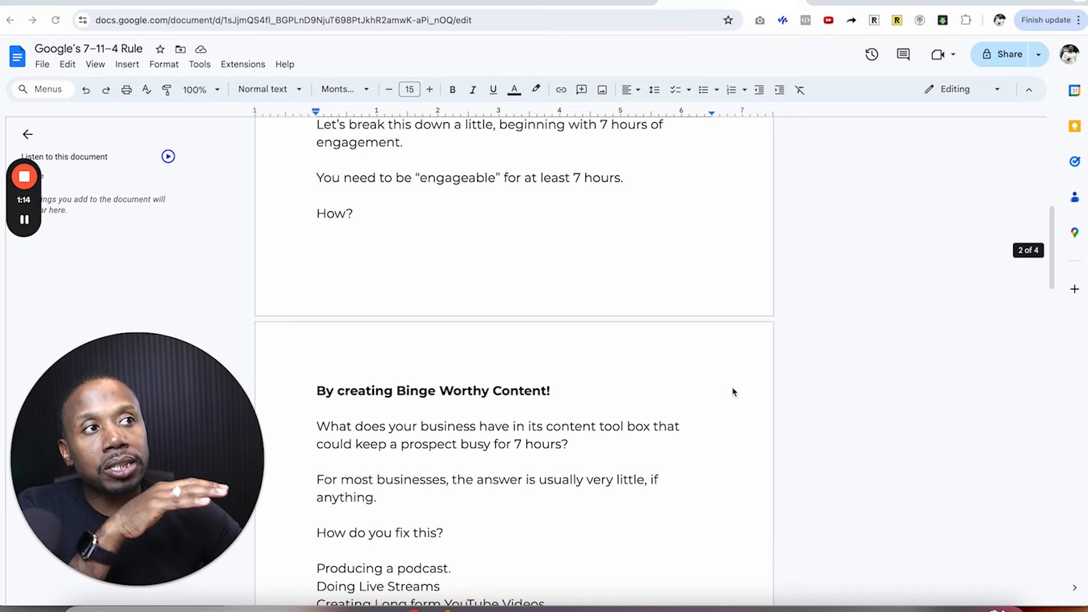
pyautogui.scroll(-3)
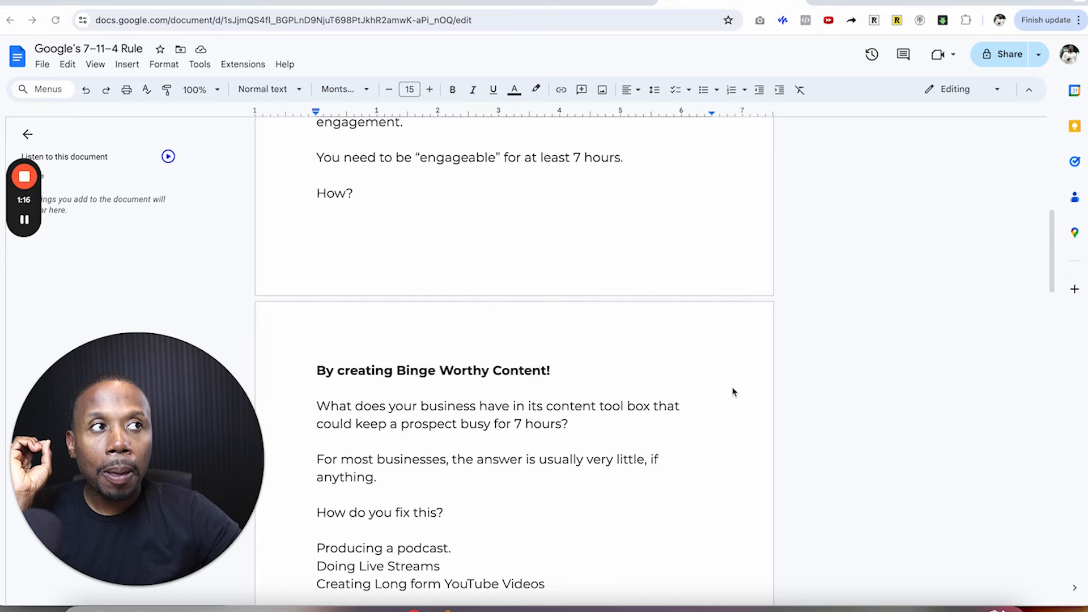
pyautogui.scroll(3)
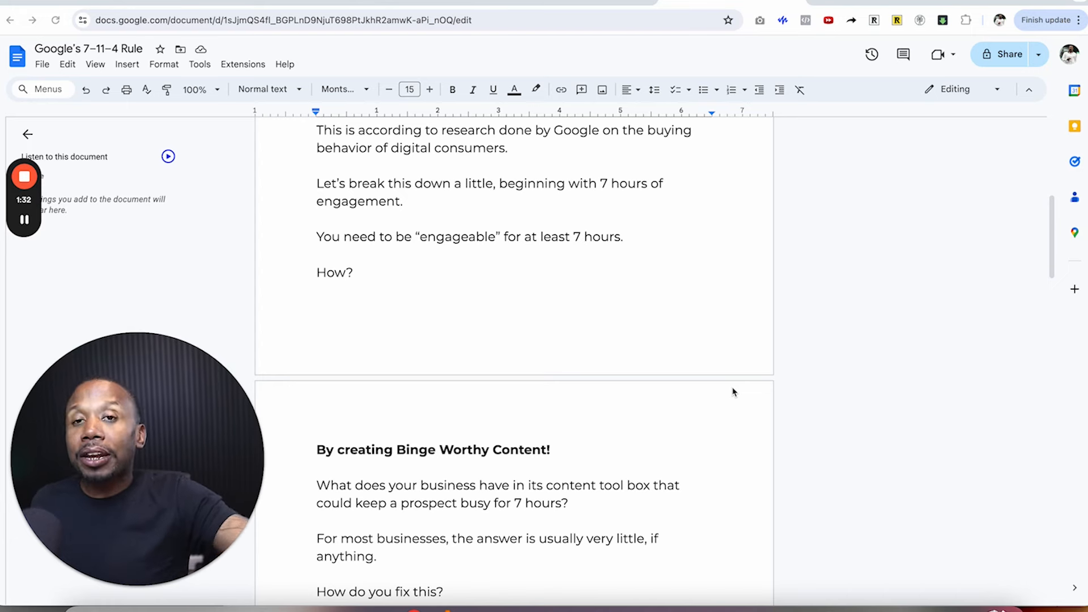
# Scroll down to the podcast, live streams and YouTube lines under 'How do you fix this?'.
pyautogui.scroll(-3)
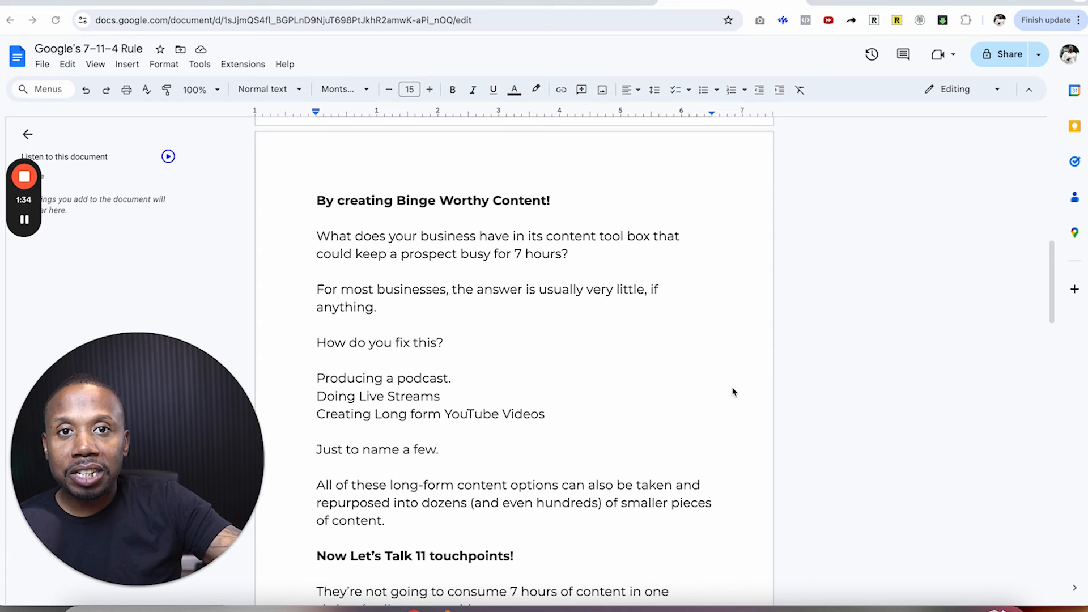
pyautogui.scroll(-3)
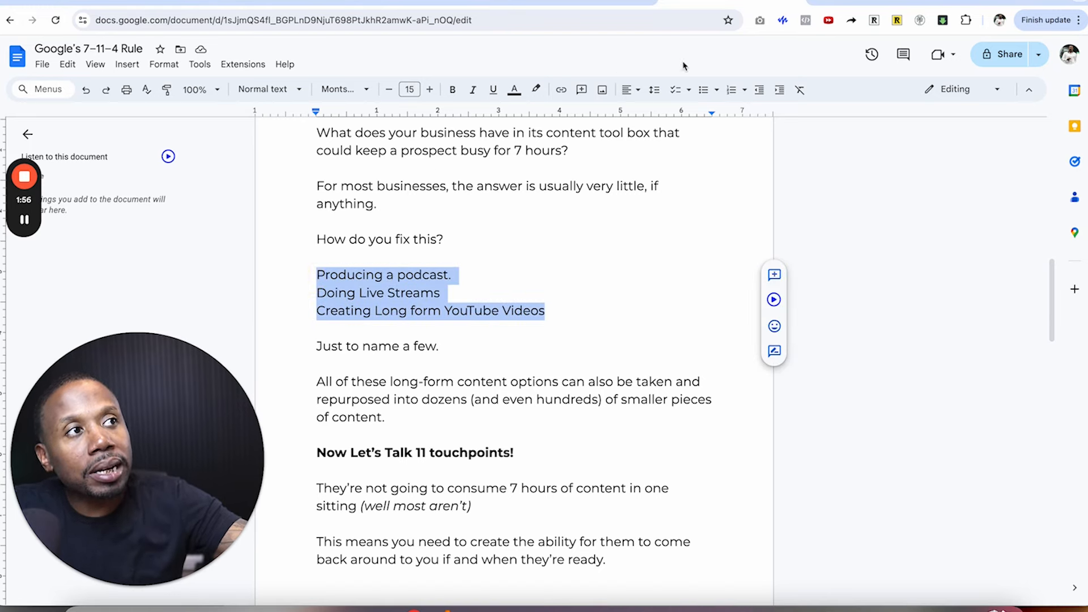
# Make the podcast, live streams and long-form YouTube lines a bulleted list.
pyautogui.click(704, 89)
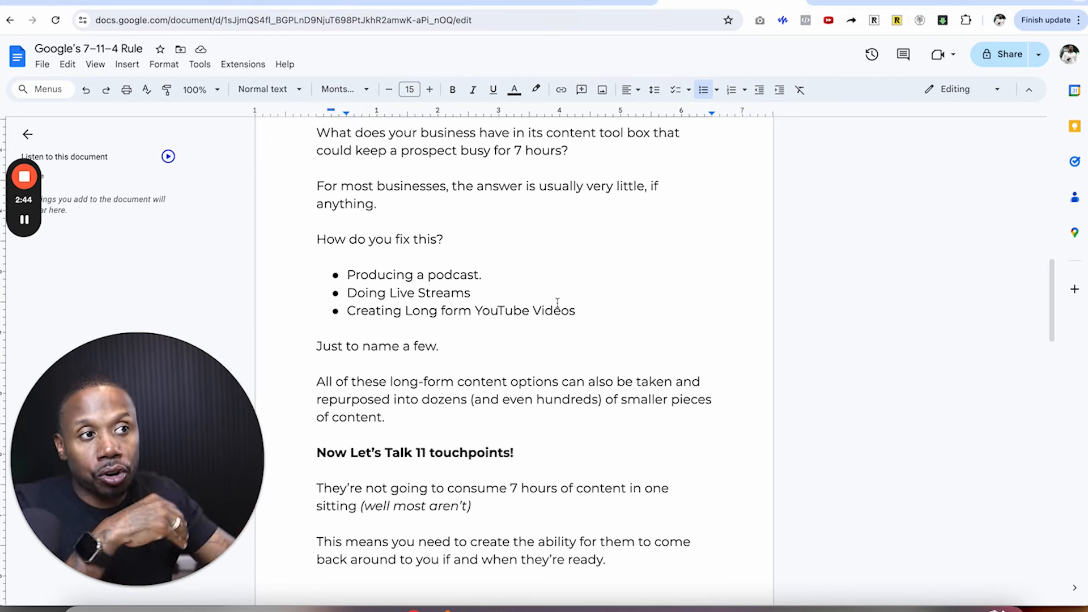
pyautogui.scroll(-3)
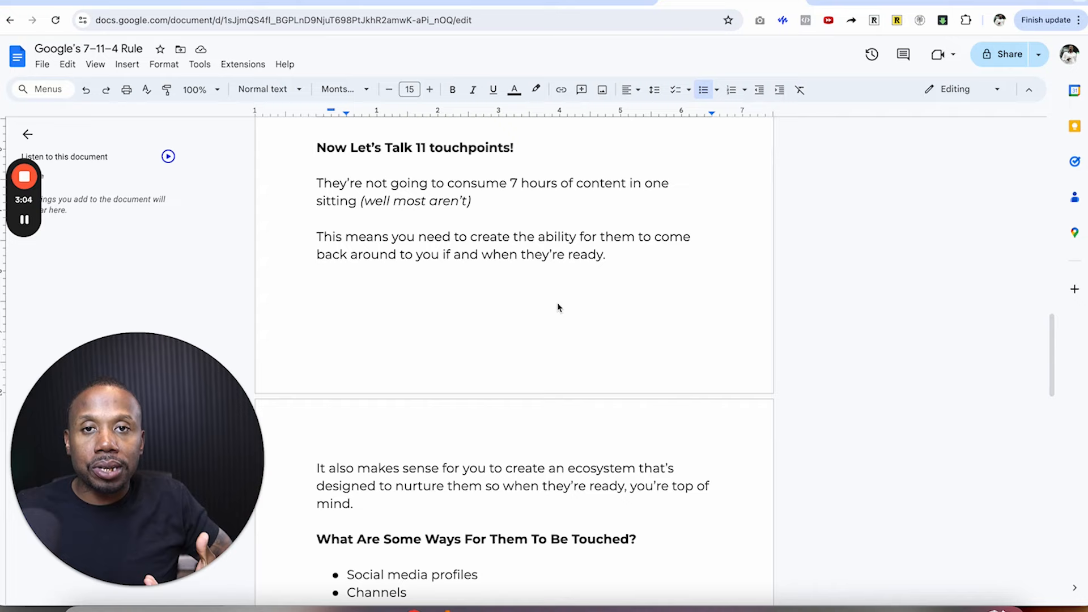
pyautogui.scroll(-3)
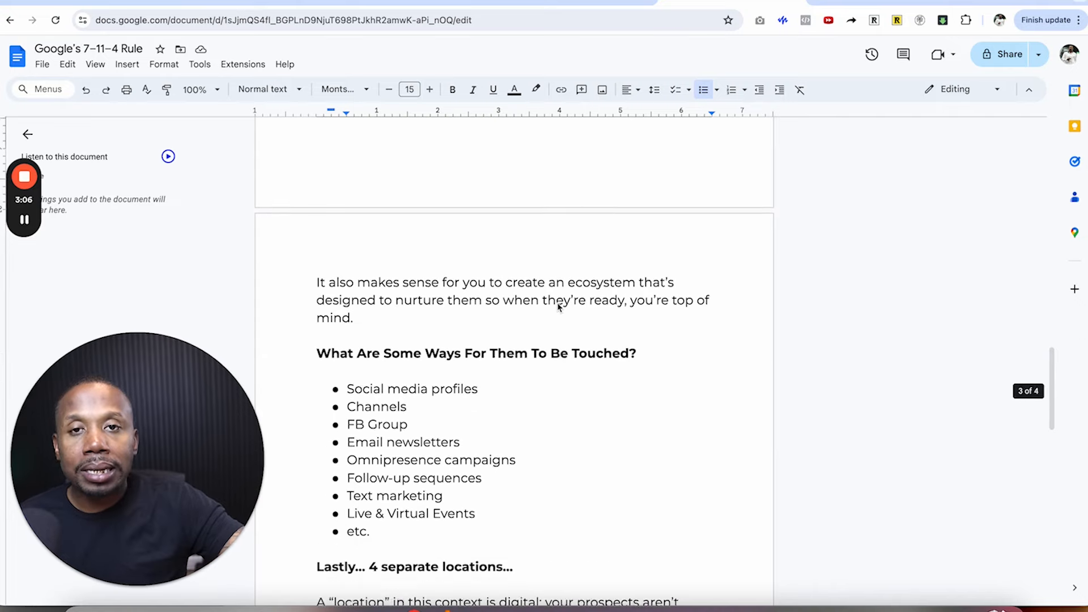
pyautogui.scroll(-3)
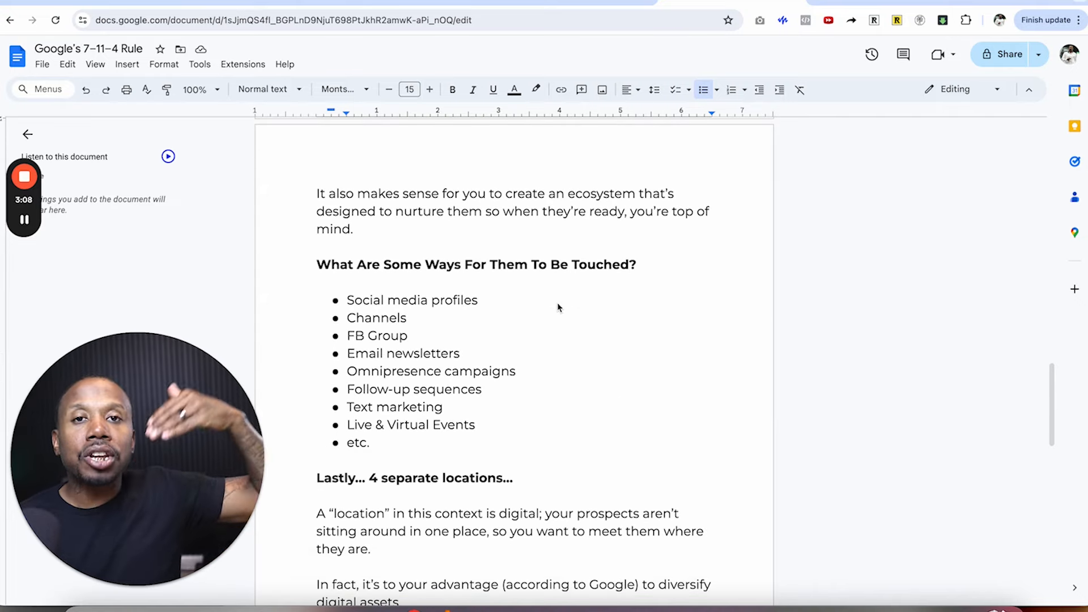
pyautogui.scroll(-3)
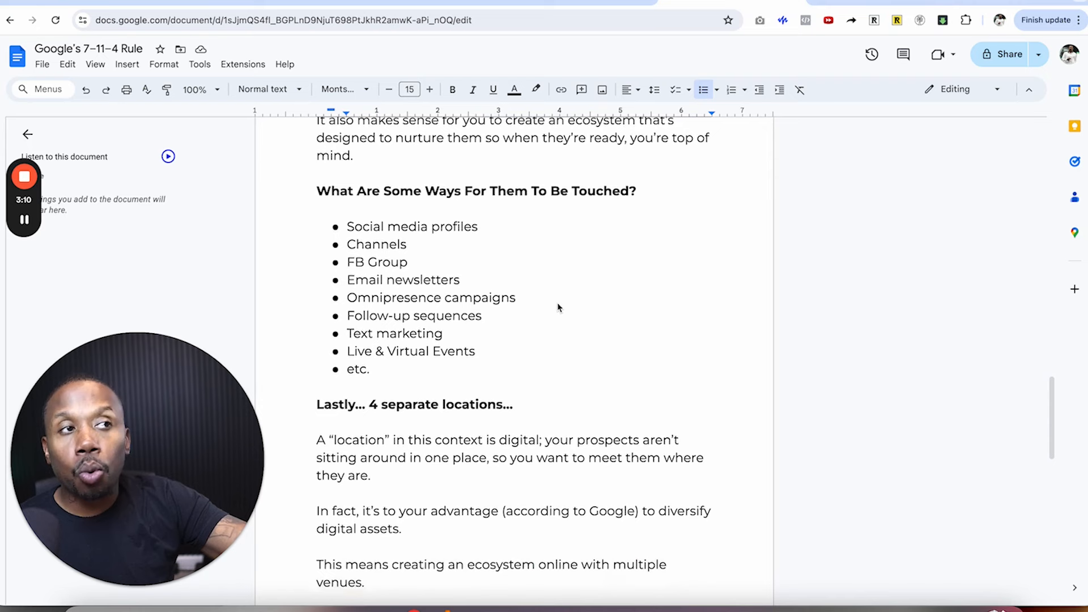
pyautogui.scroll(-3)
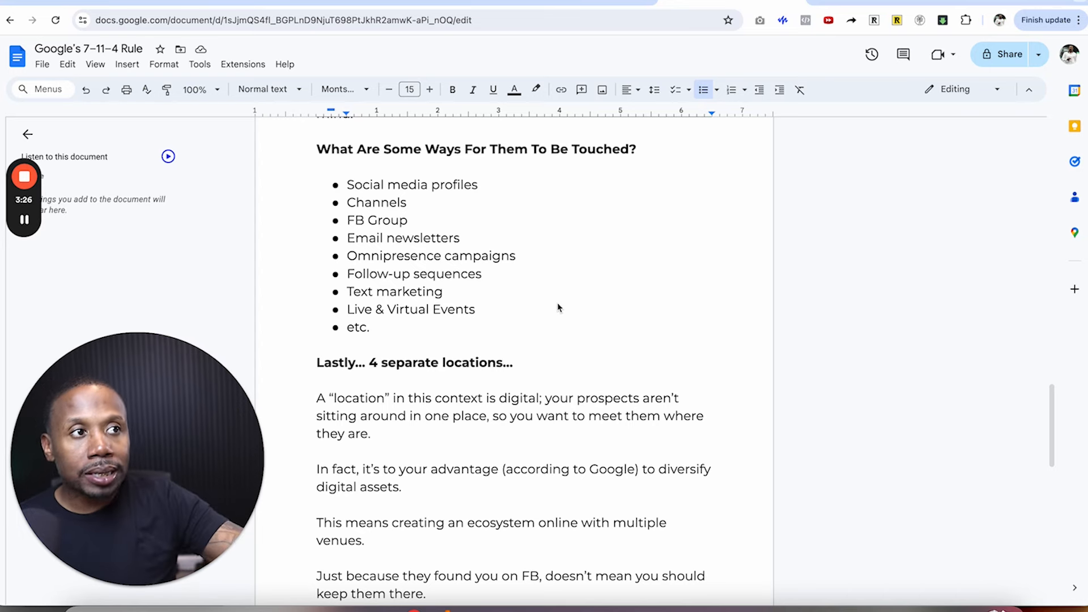
pyautogui.scroll(-3)
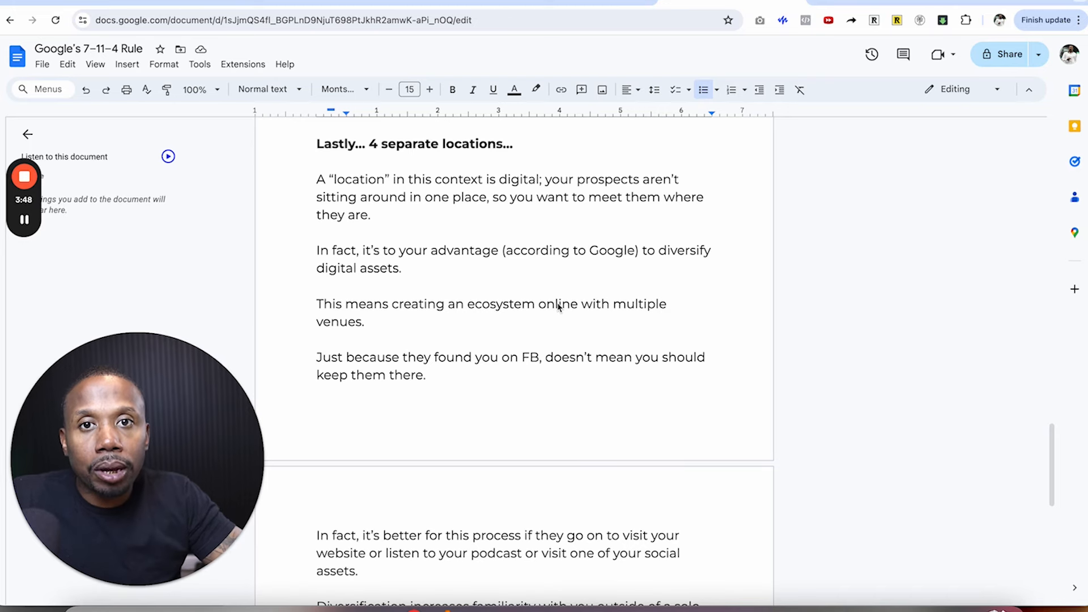
pyautogui.scroll(-3)
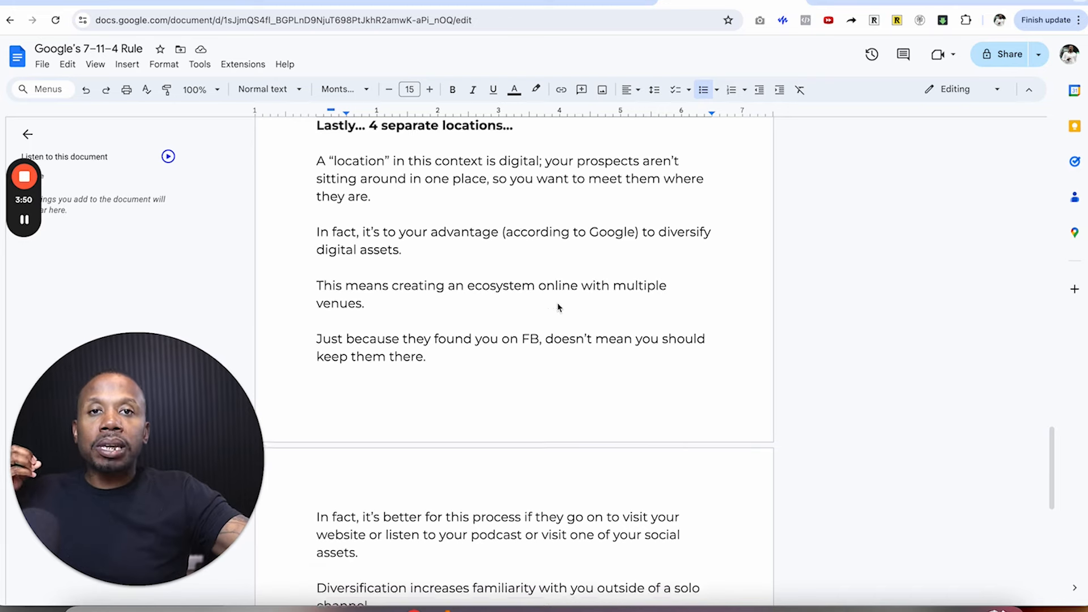
pyautogui.scroll(-3)
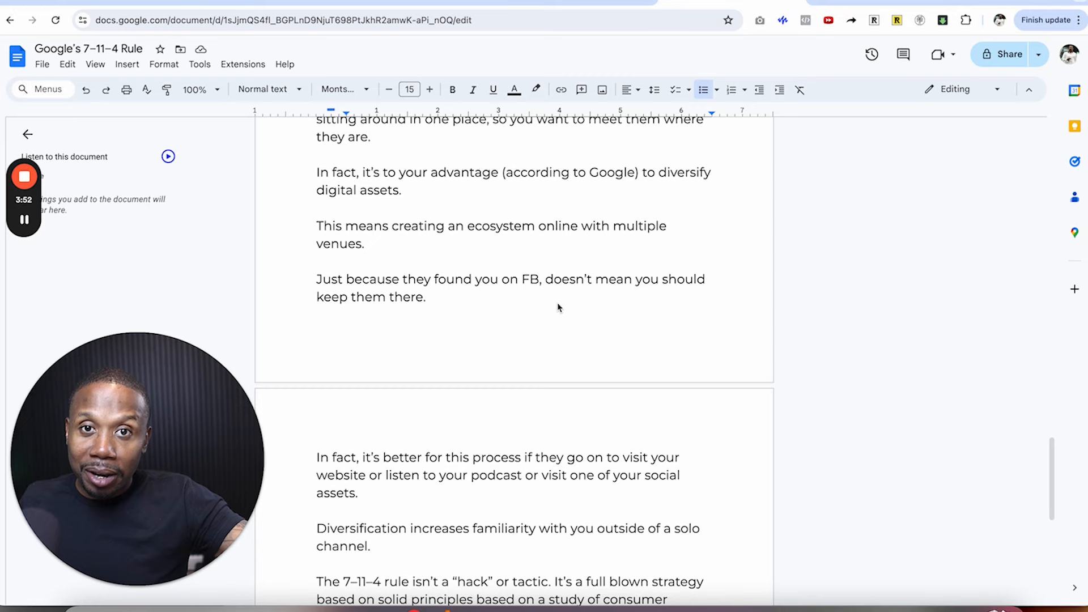
pyautogui.scroll(-3)
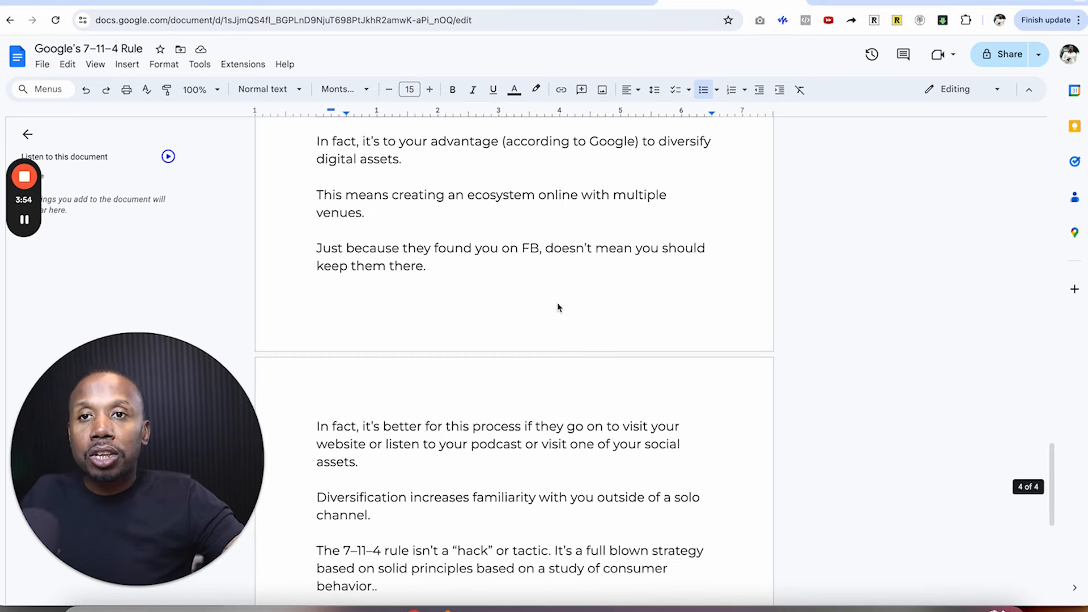
pyautogui.scroll(-3)
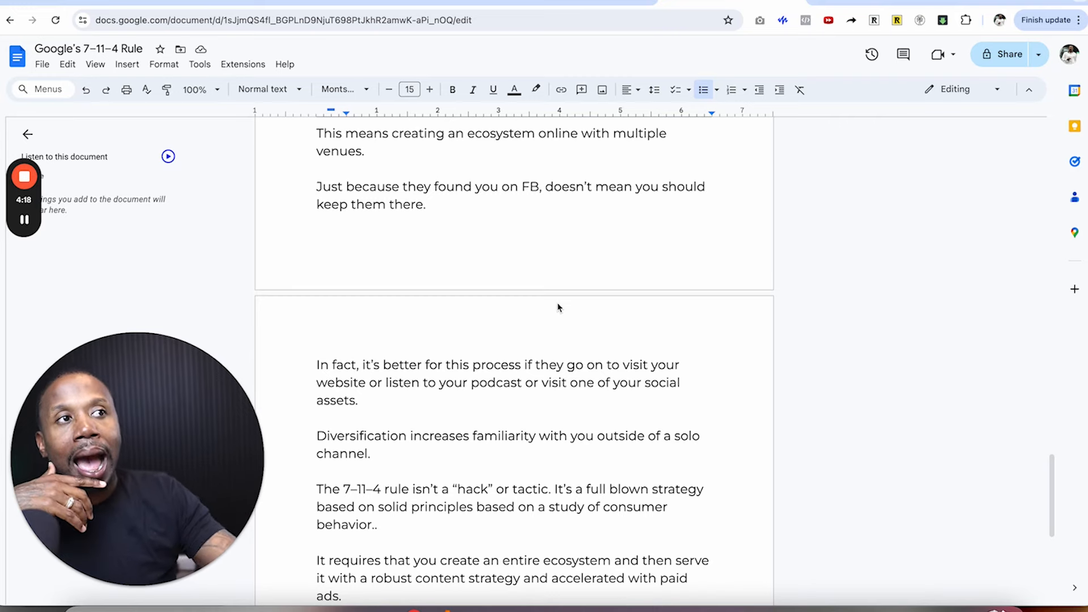
pyautogui.scroll(-3)
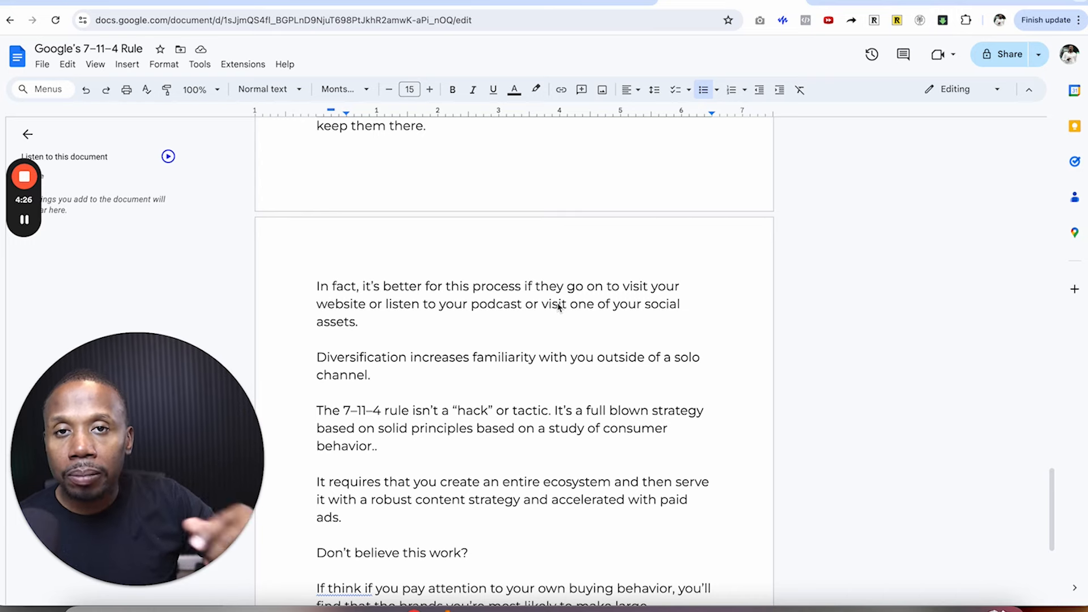
pyautogui.scroll(-3)
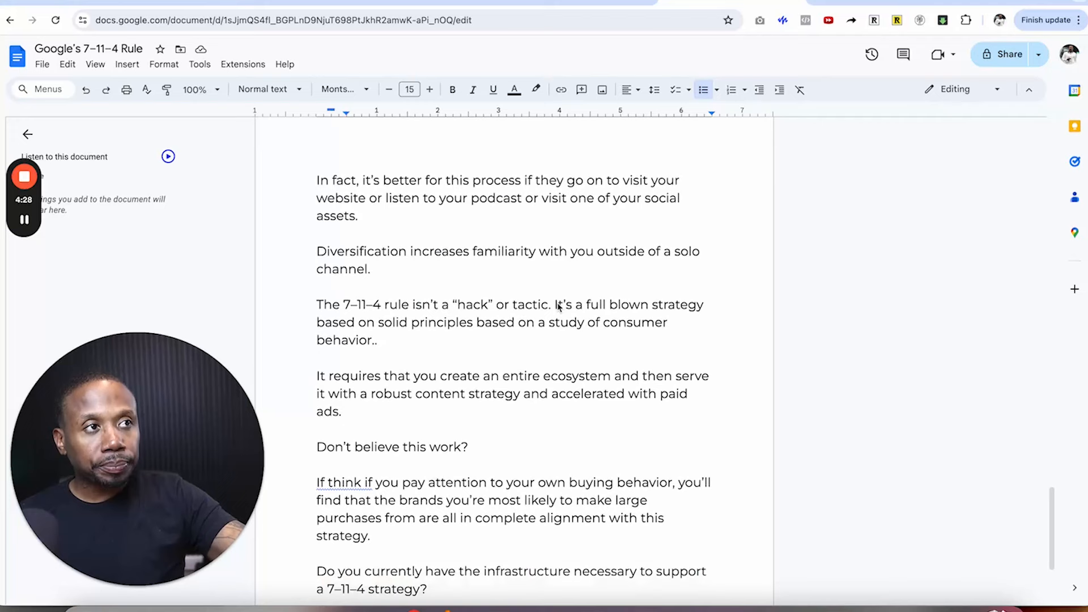
pyautogui.scroll(-3)
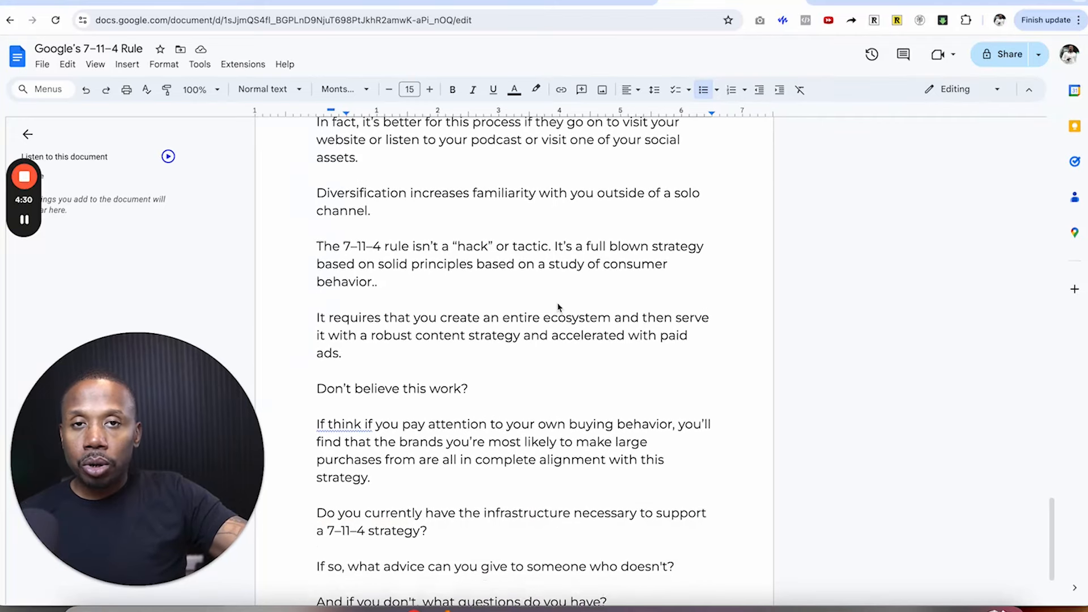
pyautogui.scroll(-3)
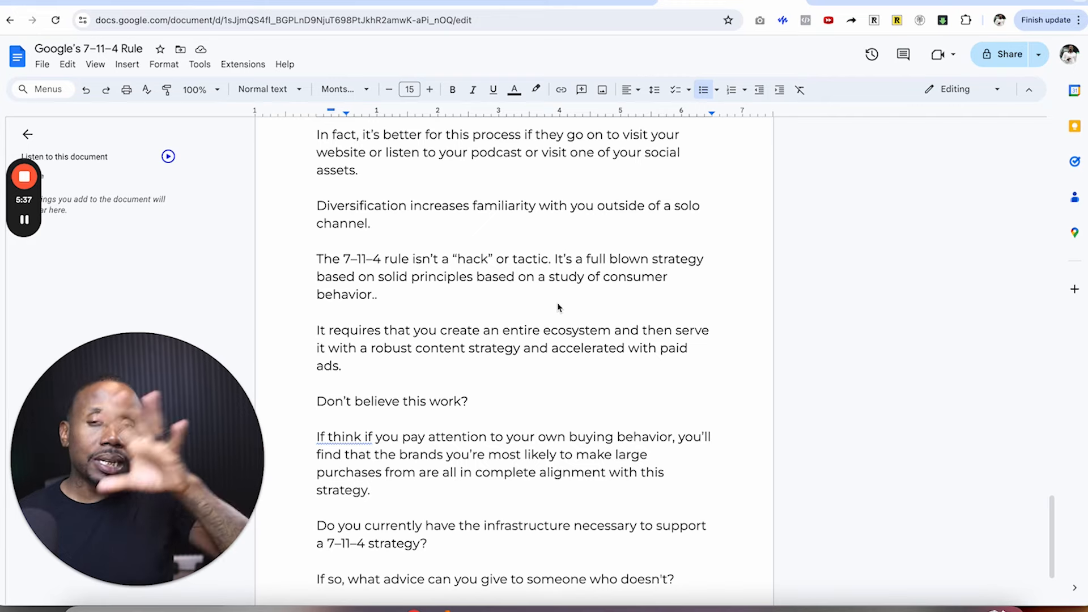
pyautogui.scroll(-3)
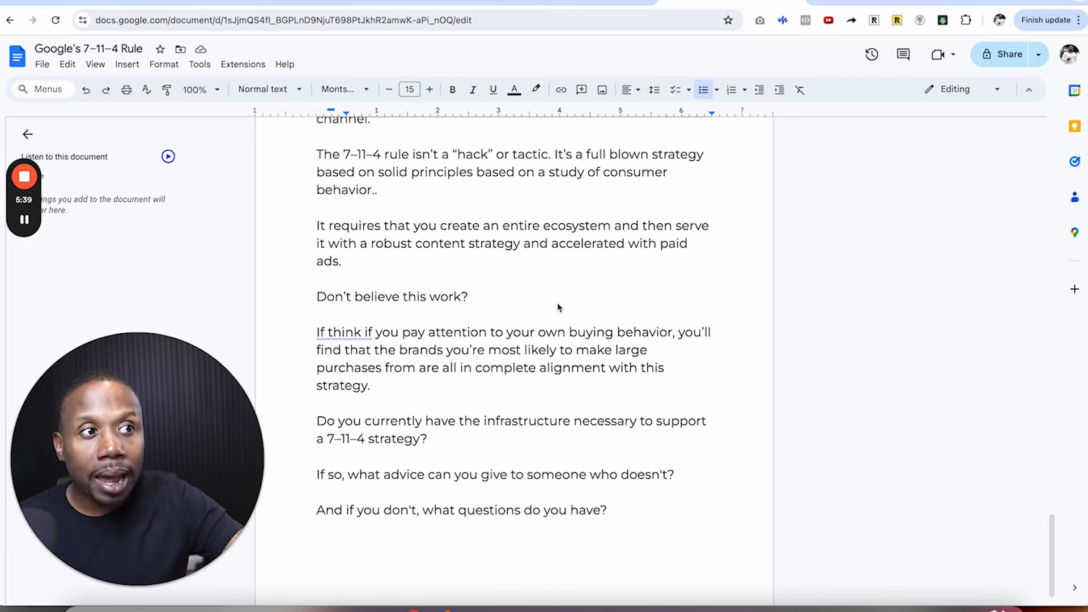